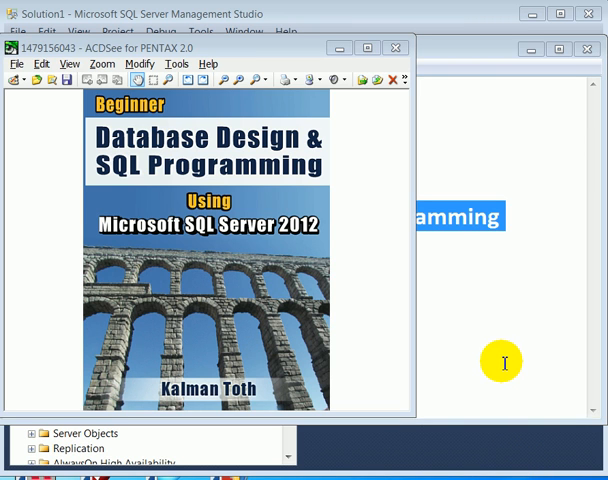
mouse_move(512, 348)
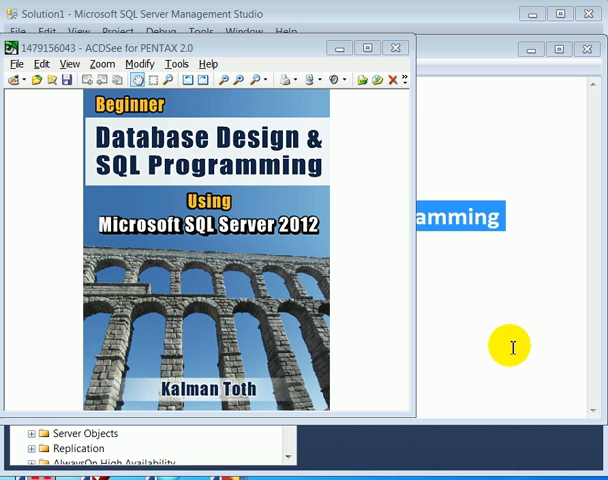
mouse_move(492, 326)
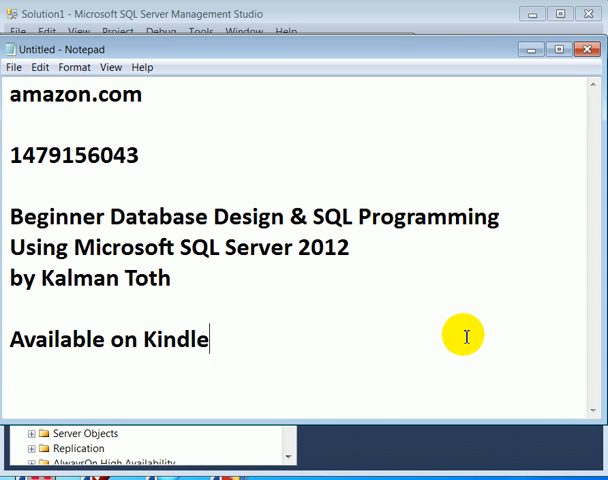
- Highlight the book title and author lines in the Notepad listing notes
double_click(30, 216)
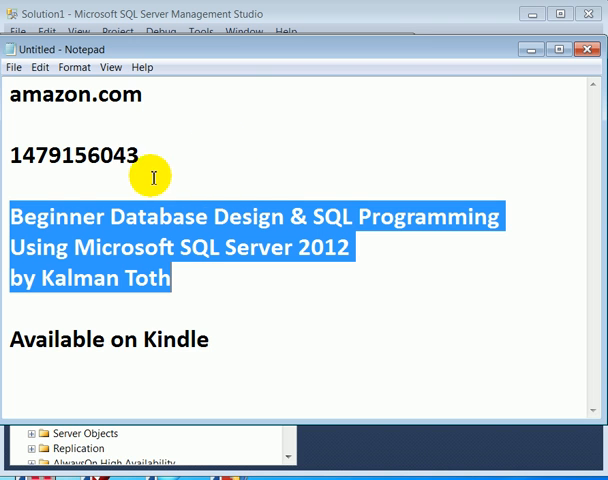
mouse_move(124, 240)
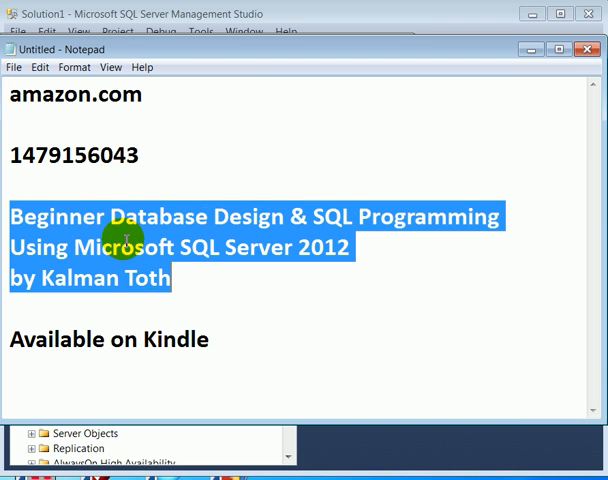
mouse_move(224, 318)
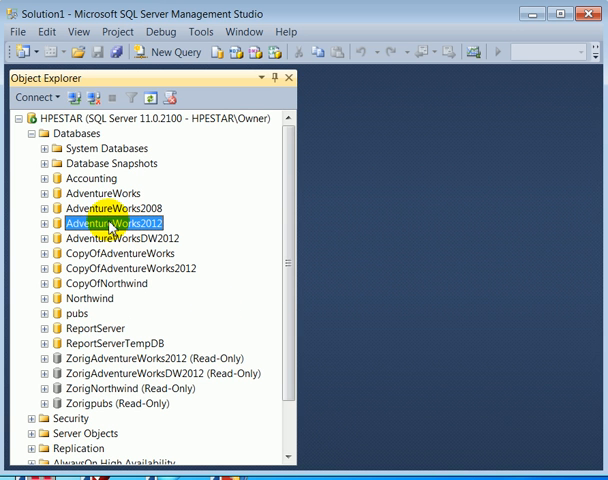
- Bring up the actions menu for the AdventureWorks2012 database in Object Explorer
right_click(112, 224)
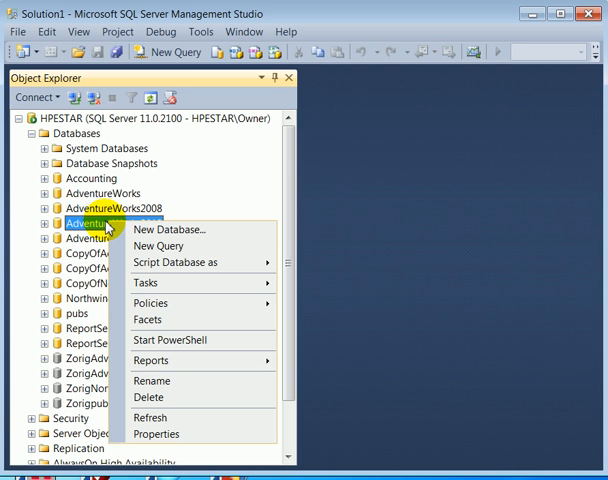
mouse_move(146, 284)
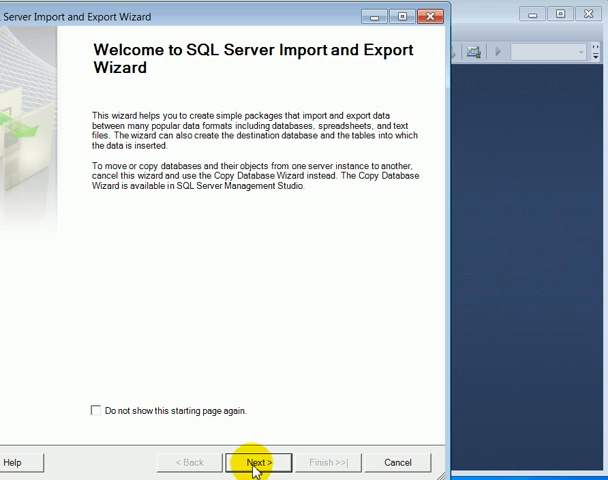
- Make AdventureWorks2012 on HPESTAR via SQL Server Native Client 11.0 the data source and continue
left_click(258, 462)
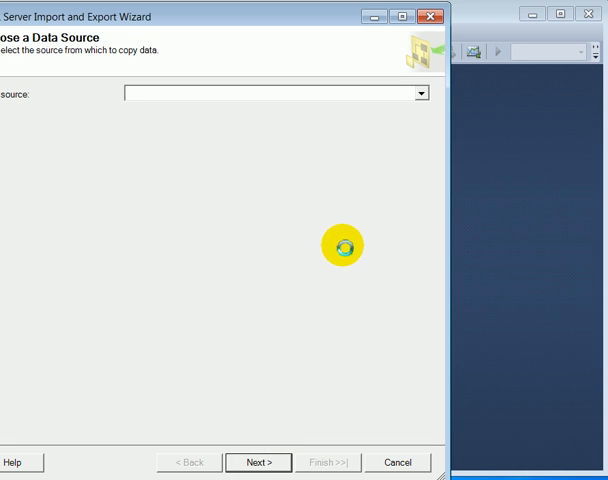
mouse_move(376, 208)
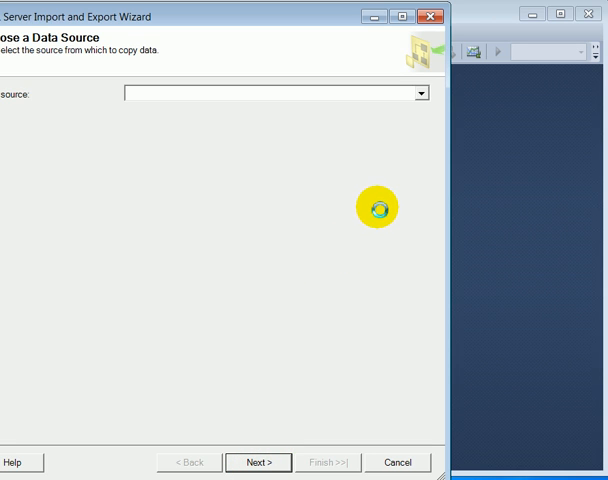
mouse_move(384, 204)
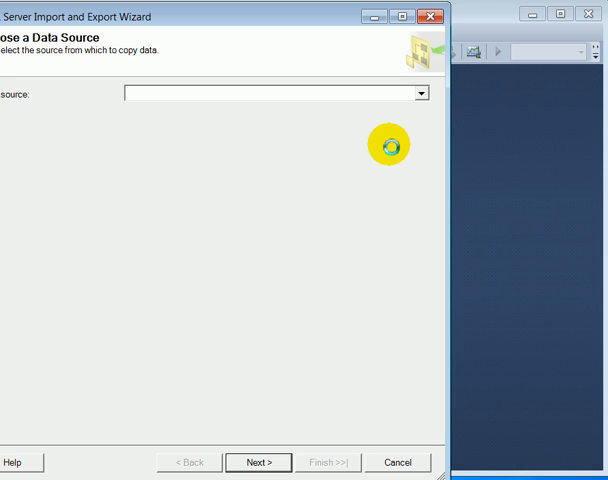
mouse_move(364, 216)
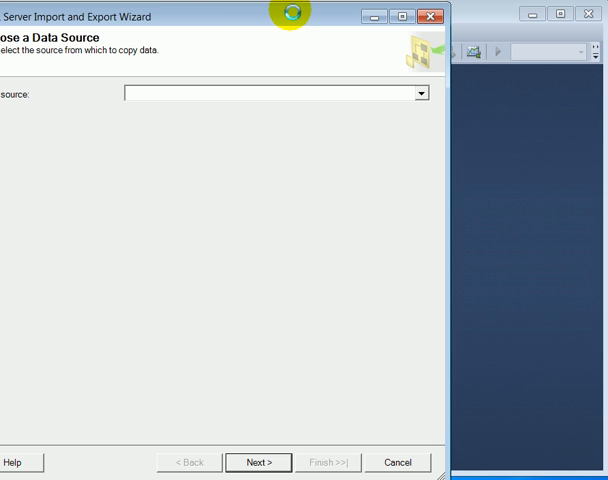
mouse_move(332, 164)
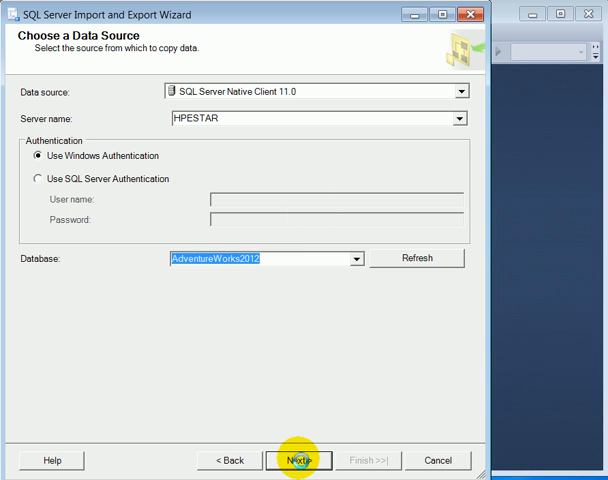
left_click(300, 460)
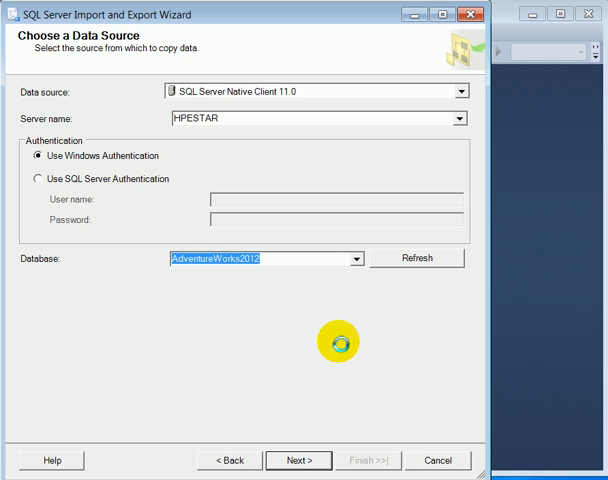
left_click(298, 460)
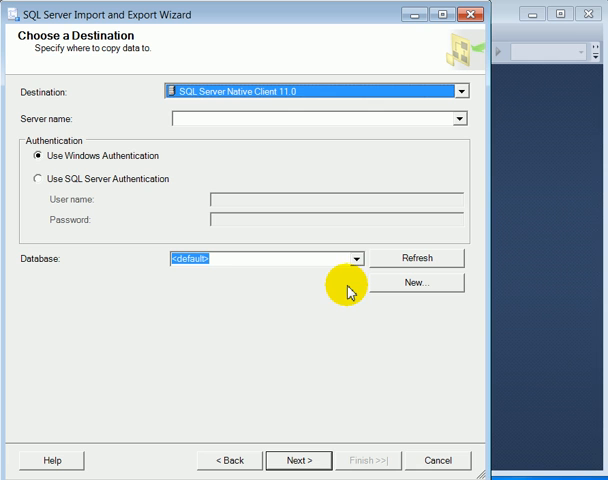
mouse_move(340, 288)
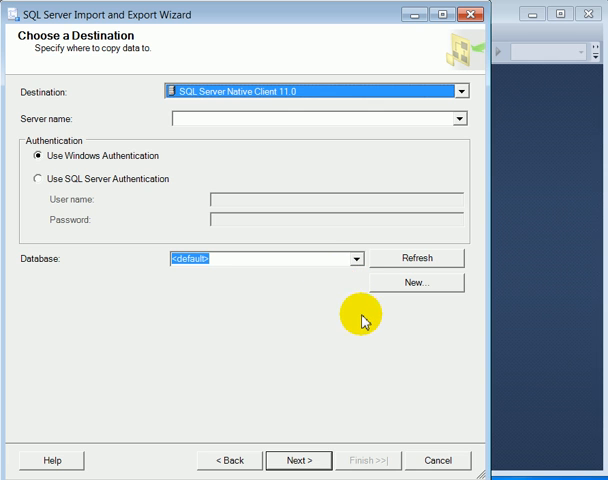
mouse_move(544, 180)
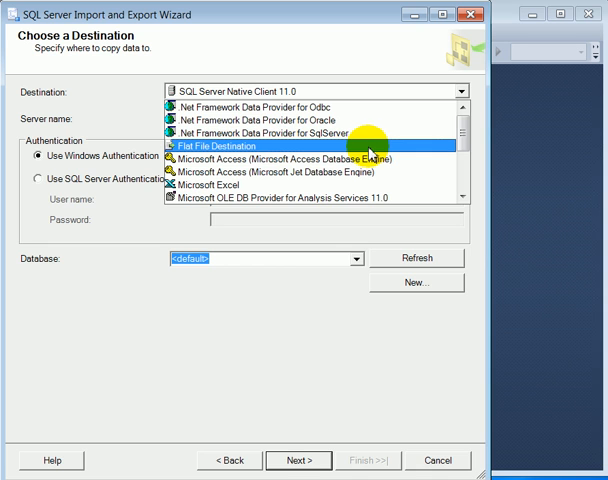
- Set a Flat File Destination at C:\data\product.csv with column names in the first row and continue
left_click(230, 144)
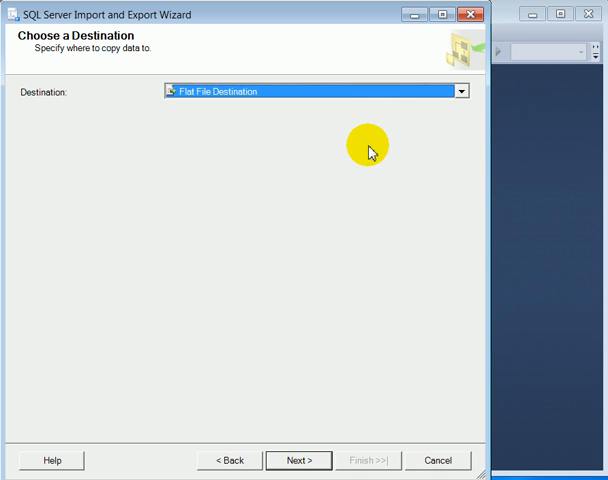
mouse_move(358, 162)
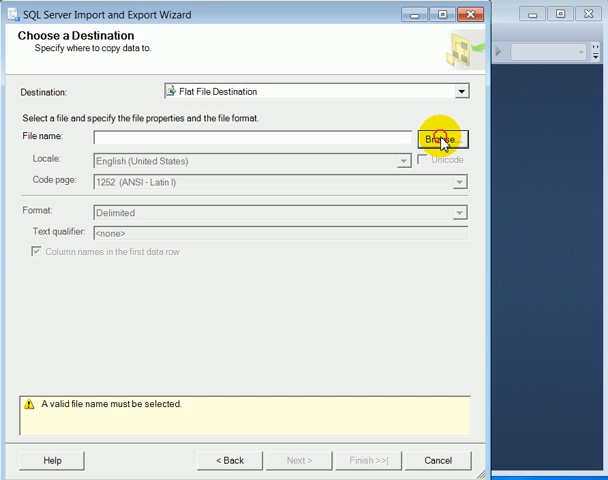
left_click(440, 138)
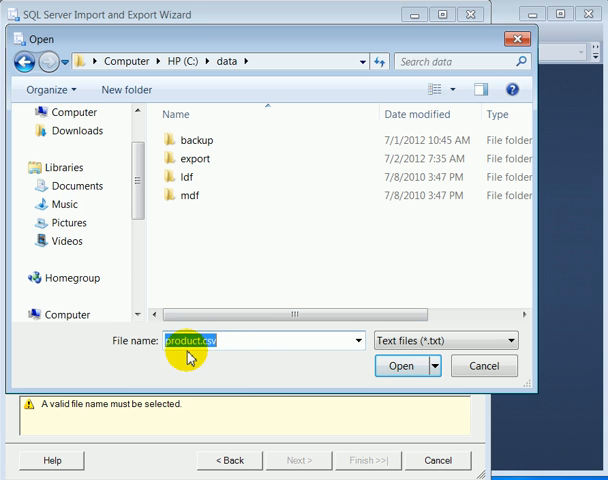
mouse_move(246, 368)
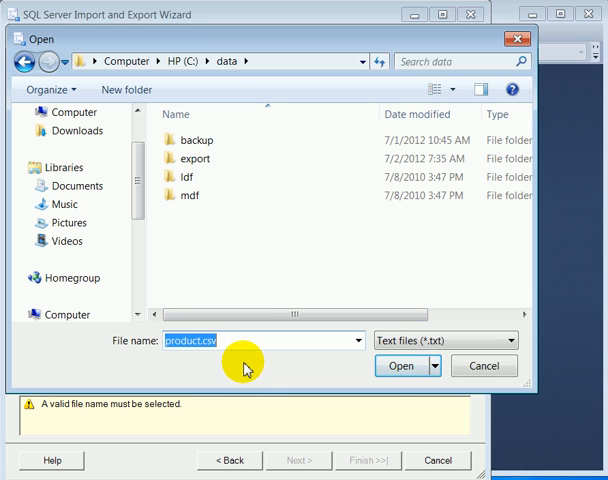
left_click(400, 364)
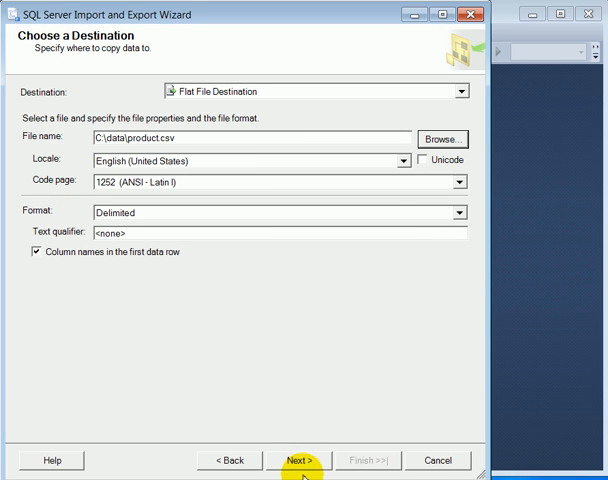
left_click(298, 460)
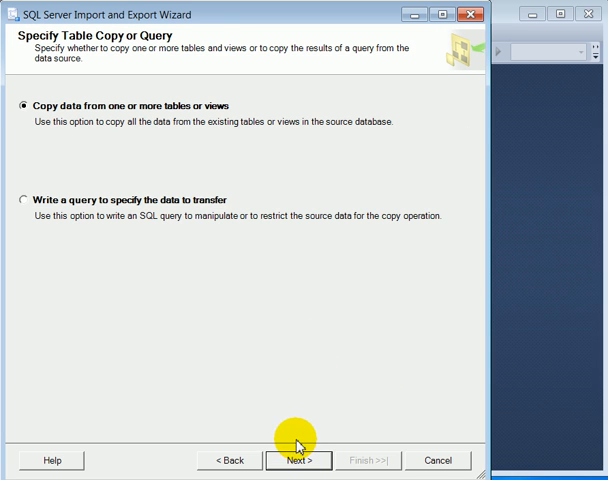
mouse_move(180, 122)
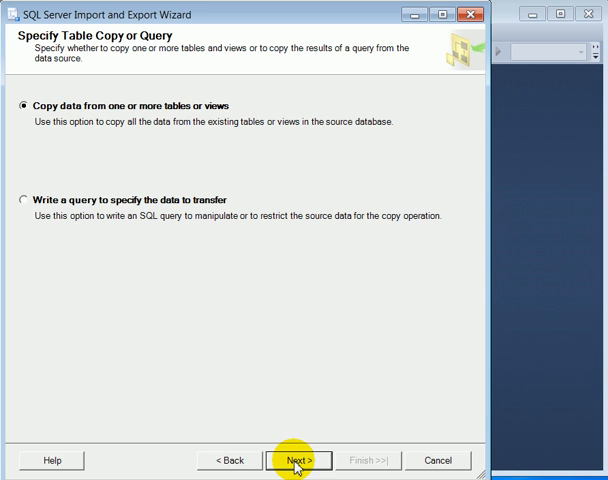
- Keep copying from tables and choose [Production].[Product] as the source table
left_click(298, 460)
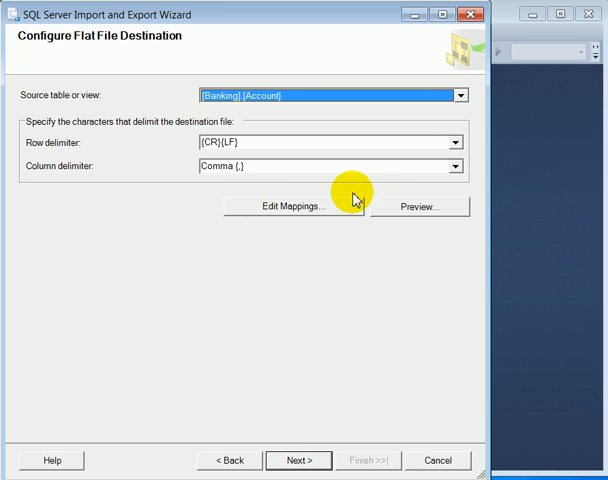
left_click(460, 96)
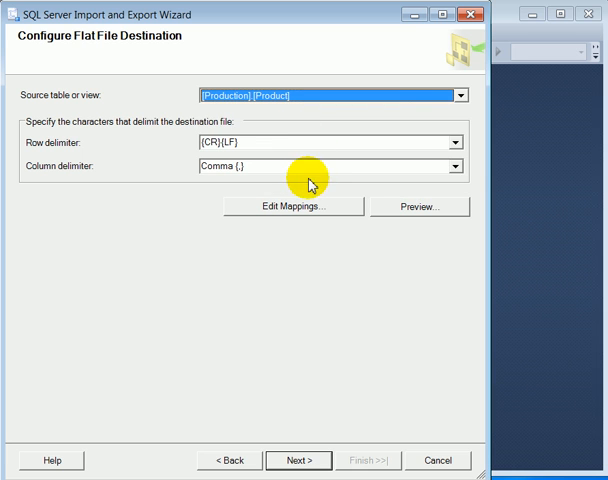
mouse_move(292, 242)
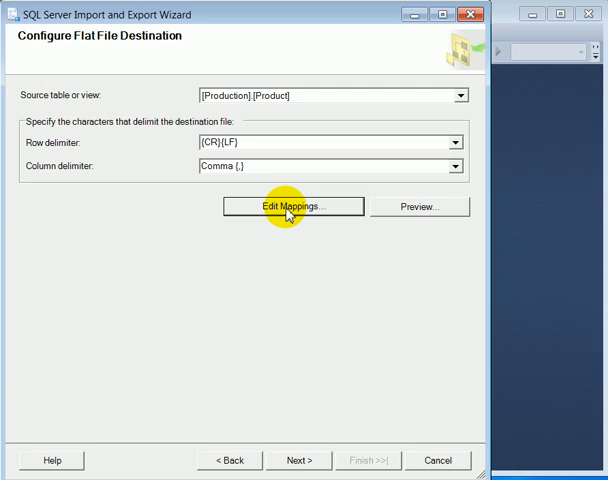
left_click(292, 206)
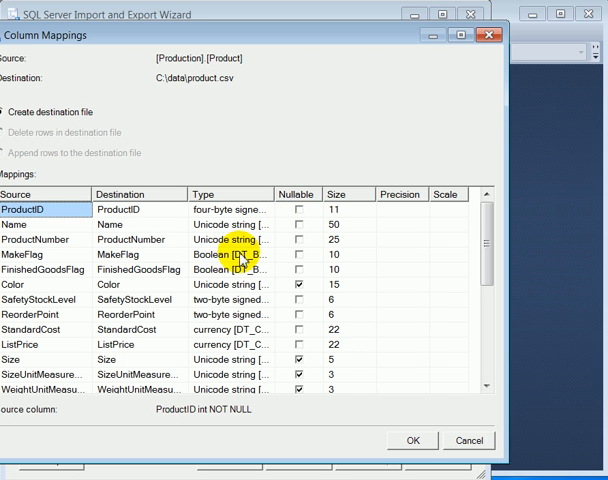
mouse_move(284, 212)
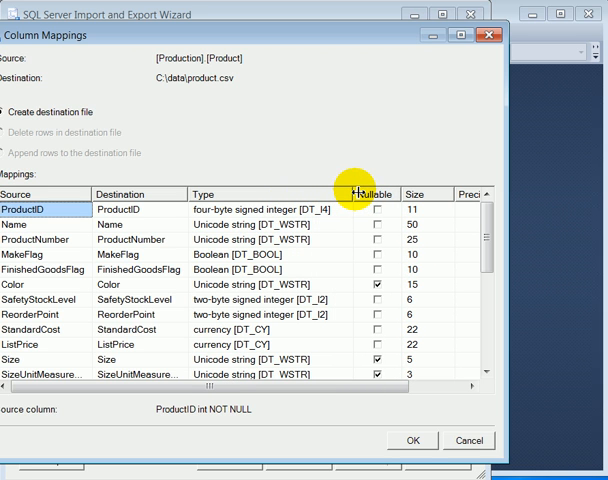
mouse_move(342, 260)
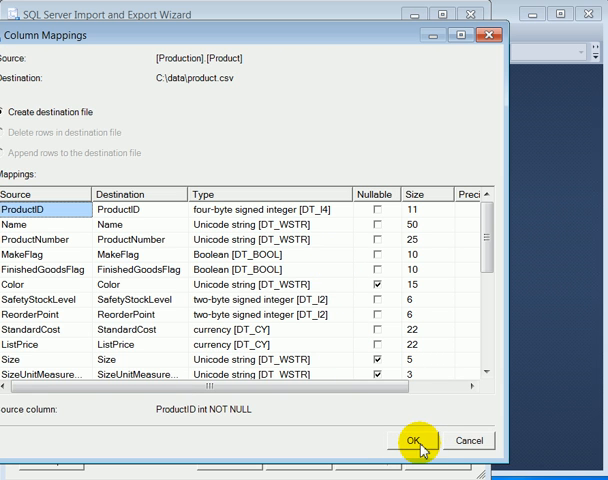
left_click(414, 440)
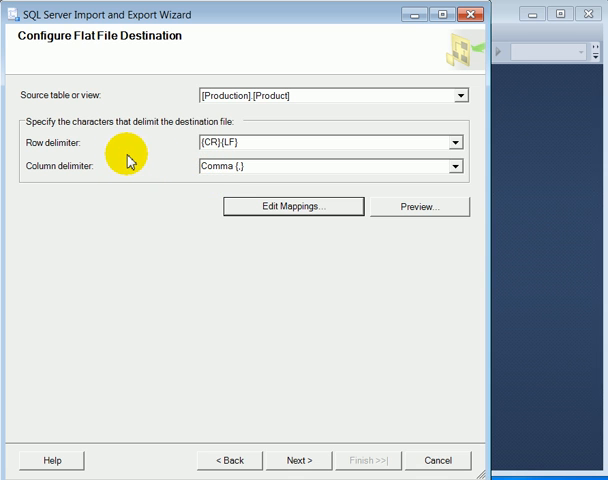
mouse_move(178, 184)
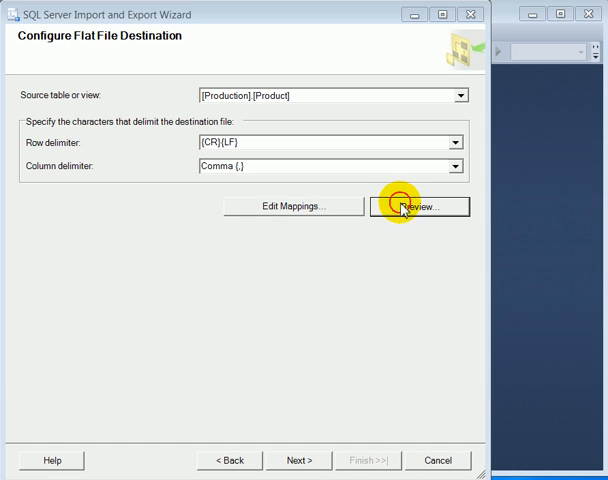
- Preview the Product rows to be exported, then advance to the save-and-run options
left_click(418, 206)
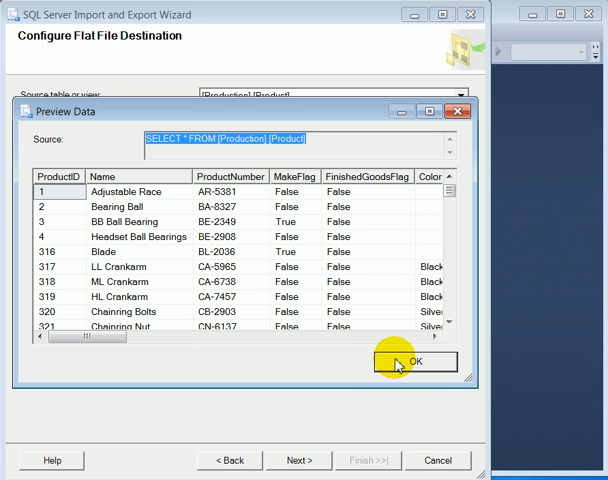
mouse_move(452, 204)
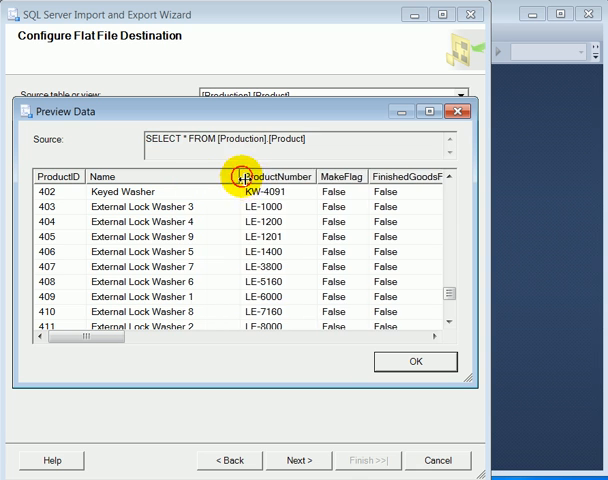
left_click(414, 360)
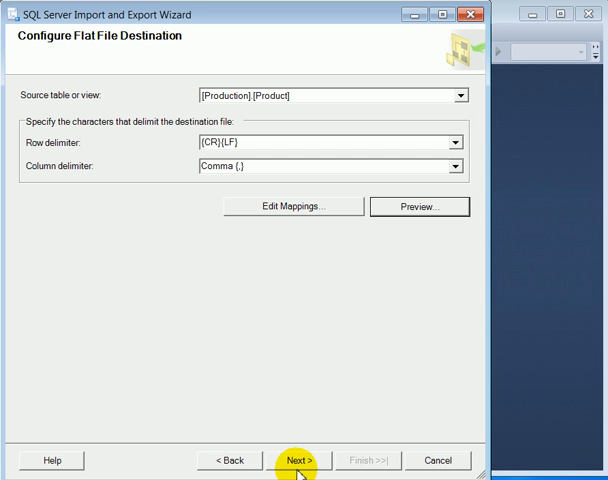
left_click(300, 460)
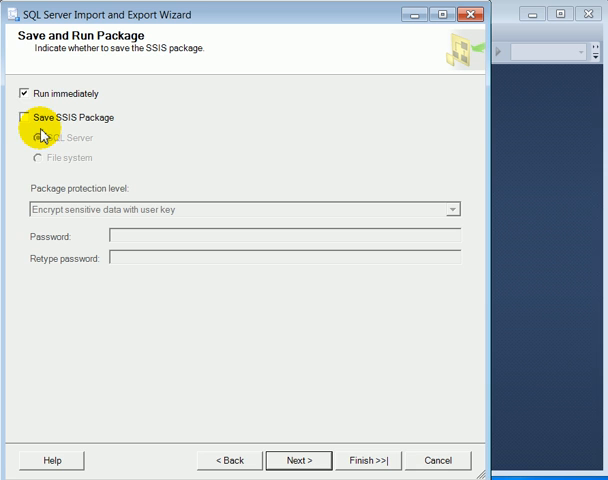
mouse_move(32, 94)
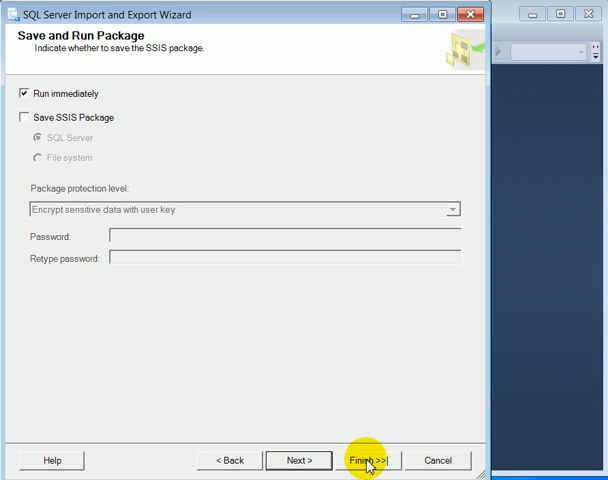
- Finish the wizard with Run immediately, copying 504 rows into C:\data\product.csv
left_click(366, 460)
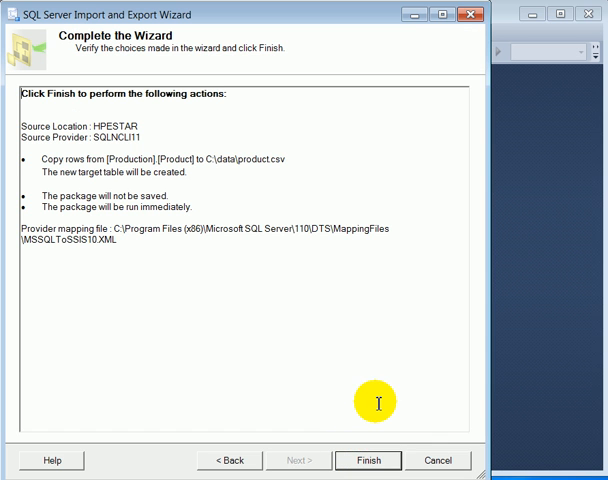
left_click(368, 460)
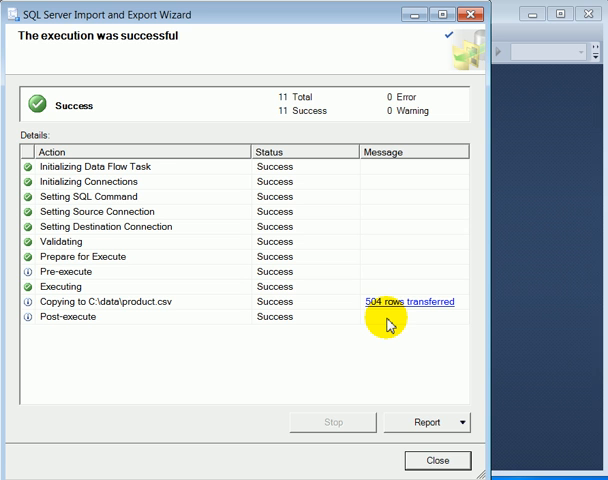
mouse_move(58, 338)
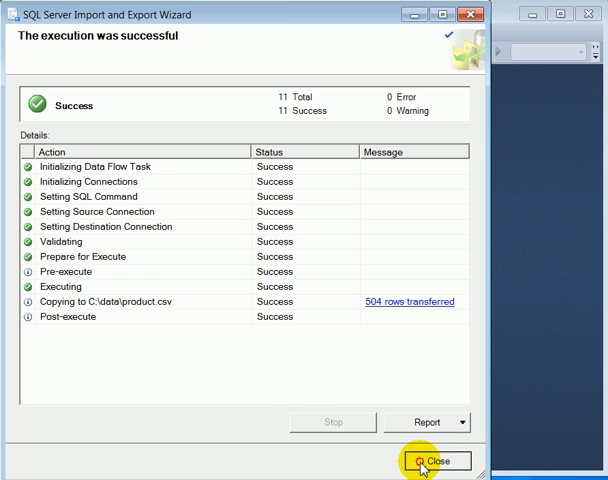
- Close the wizard and open product.csv from C:\data in Excel
left_click(436, 460)
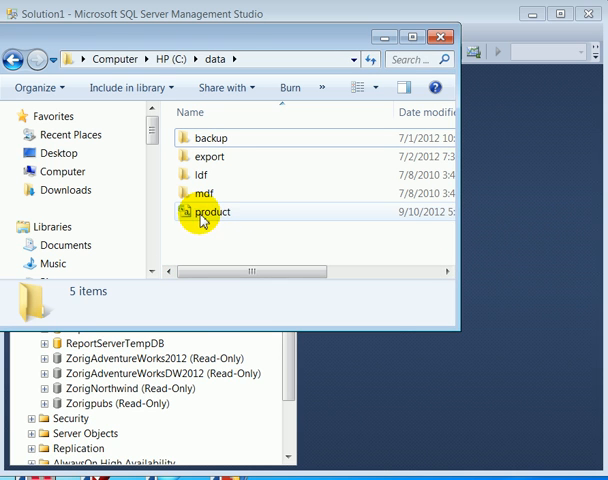
right_click(208, 212)
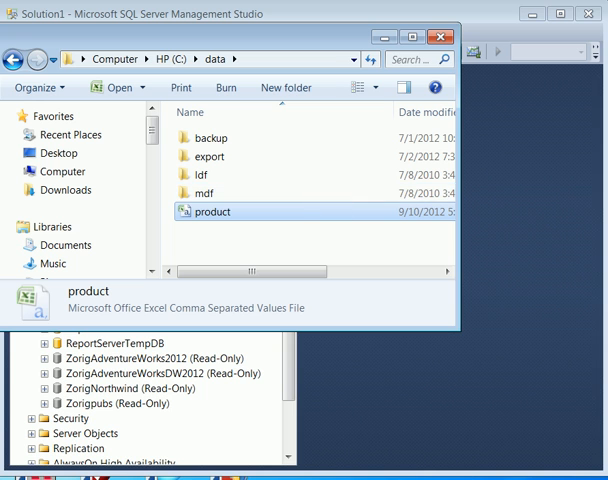
double_click(212, 212)
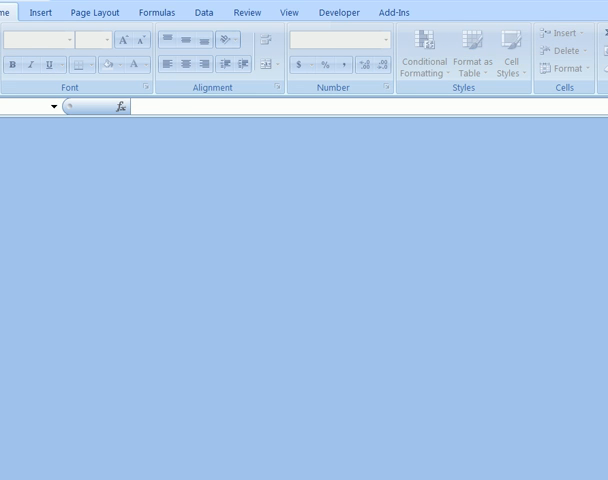